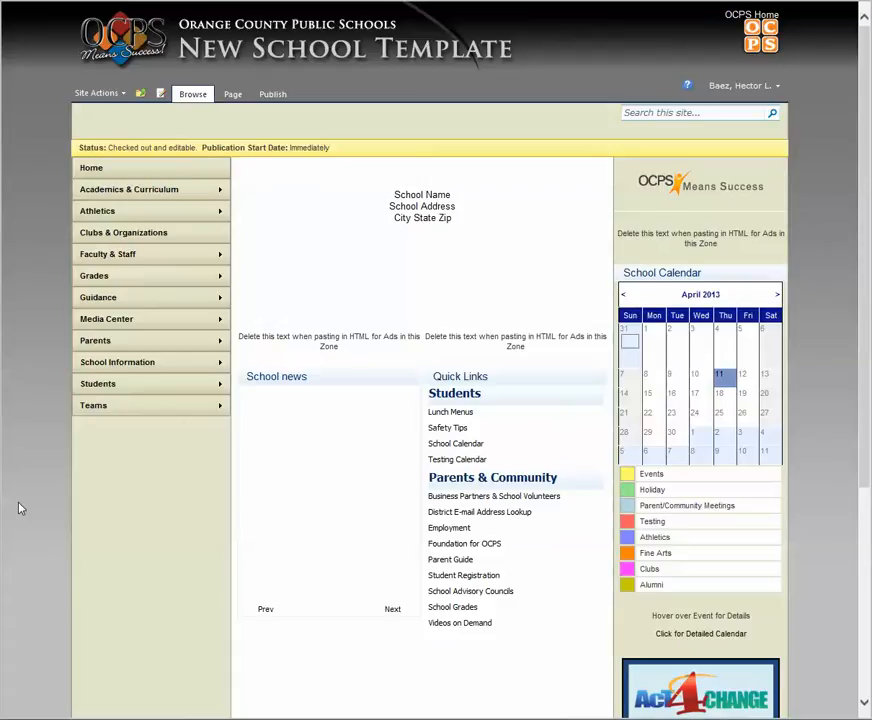
mouse_move(12, 125)
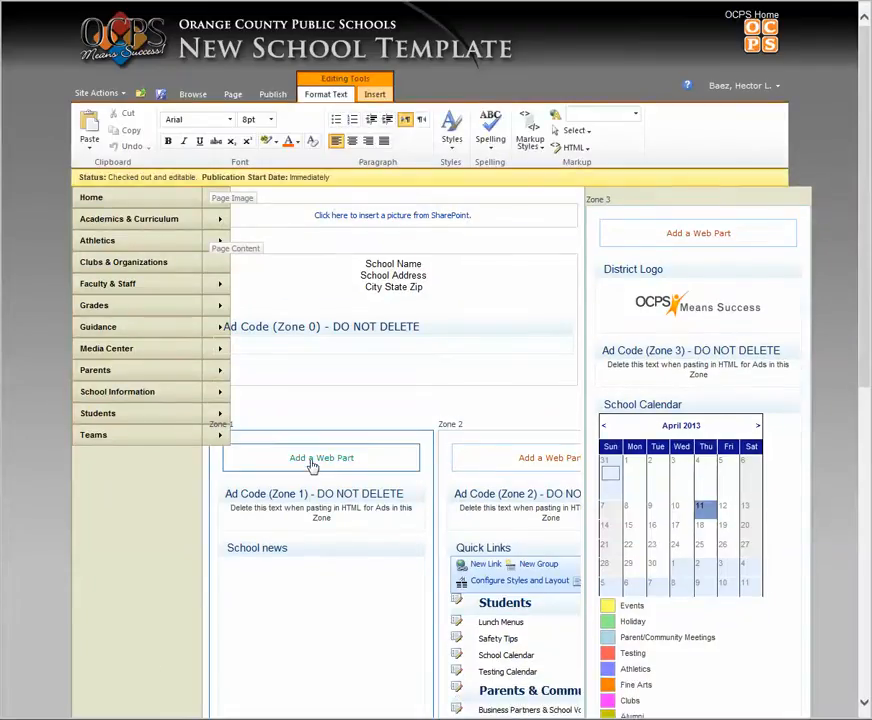
Insert the OCPS - Email Form web part from the Miscellaneous category into Zone 1.
click(321, 457)
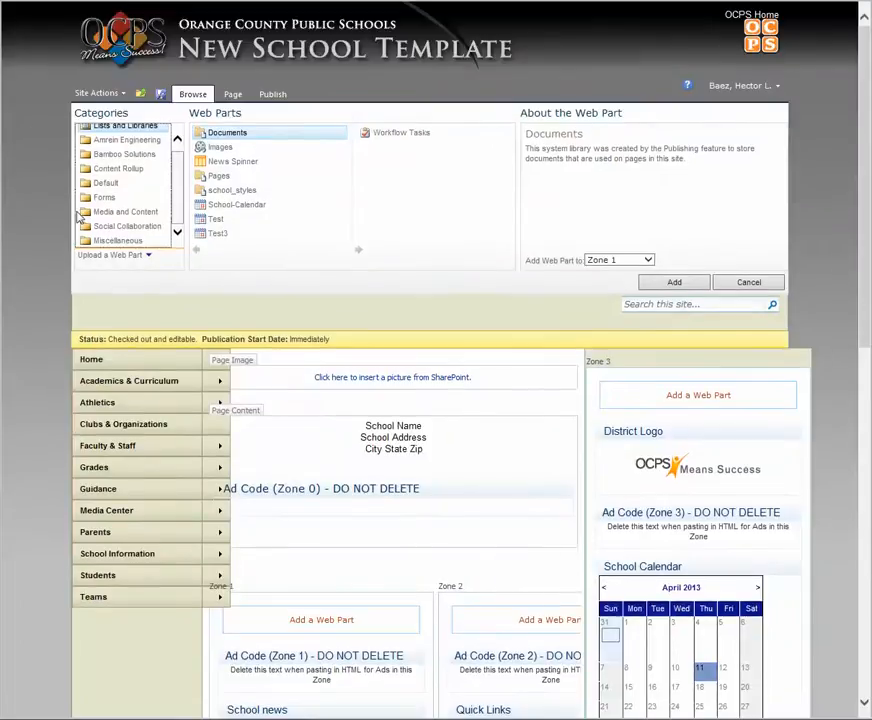
click(118, 240)
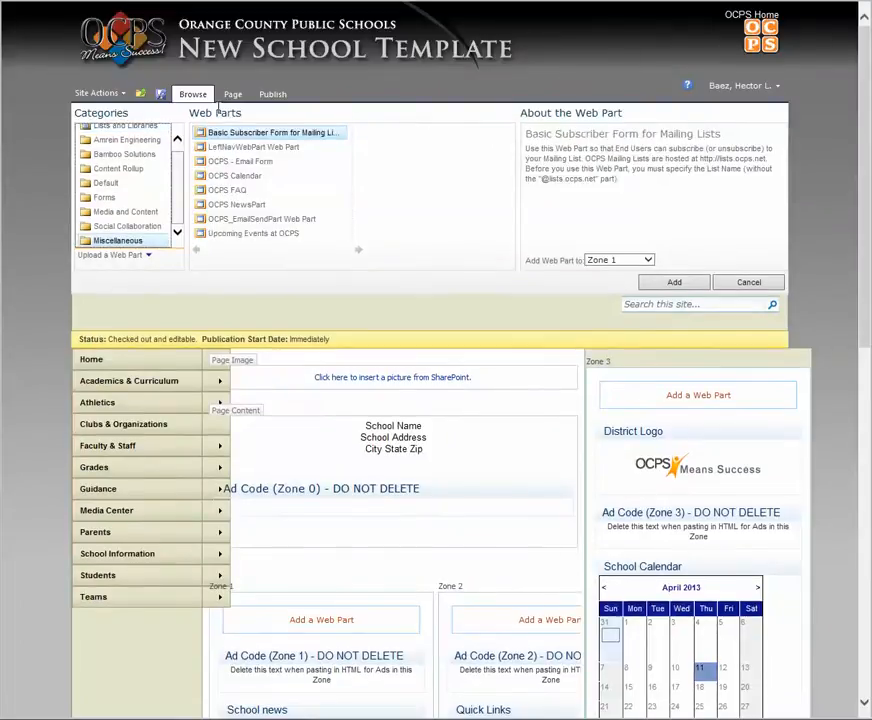
click(240, 161)
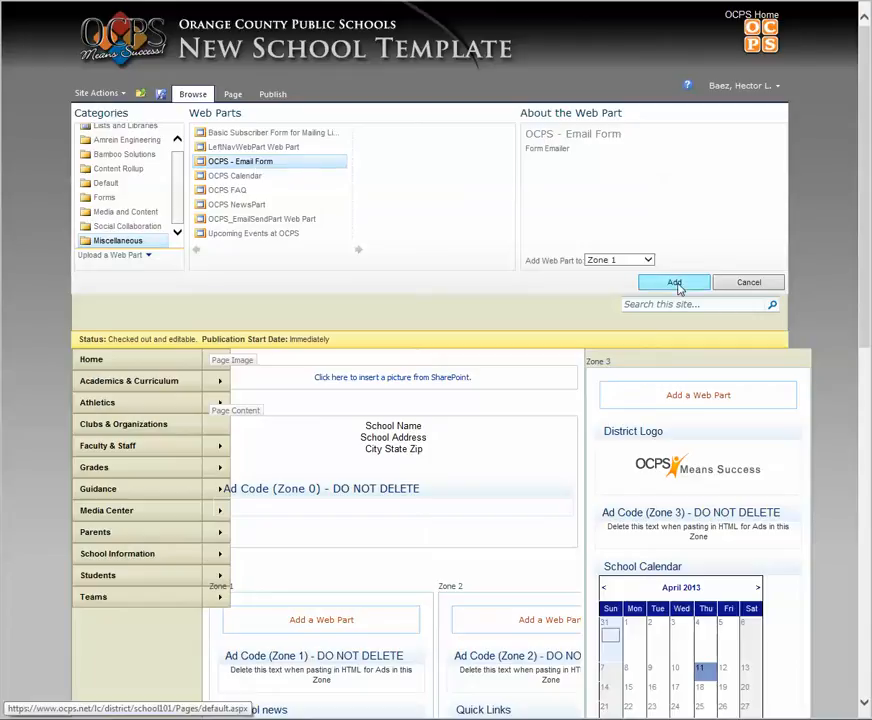
click(674, 282)
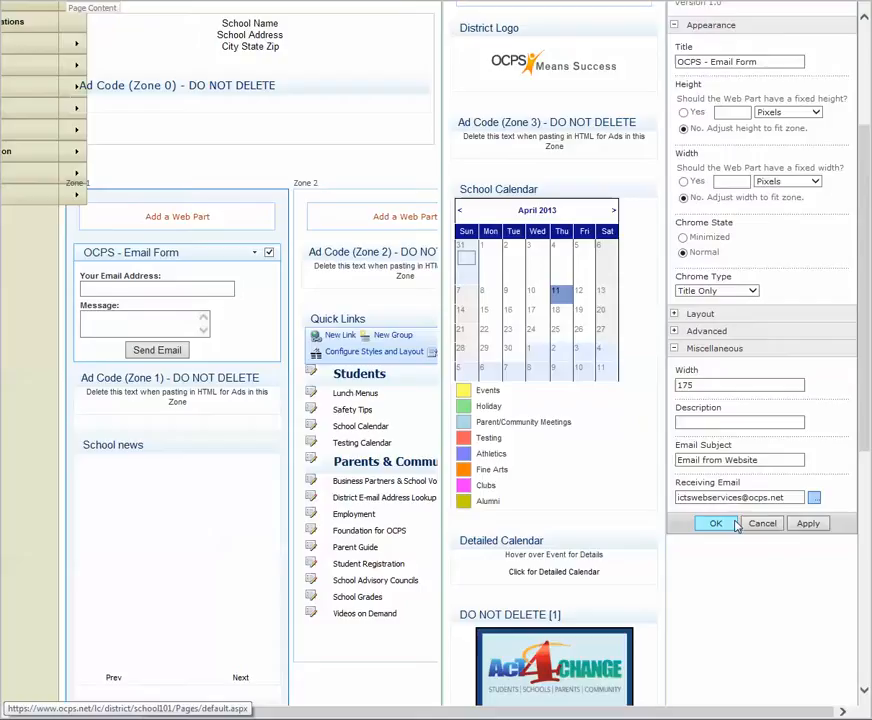
Save the Email Form properties: width 175, subject 'Email from Website', receiving email.
click(715, 523)
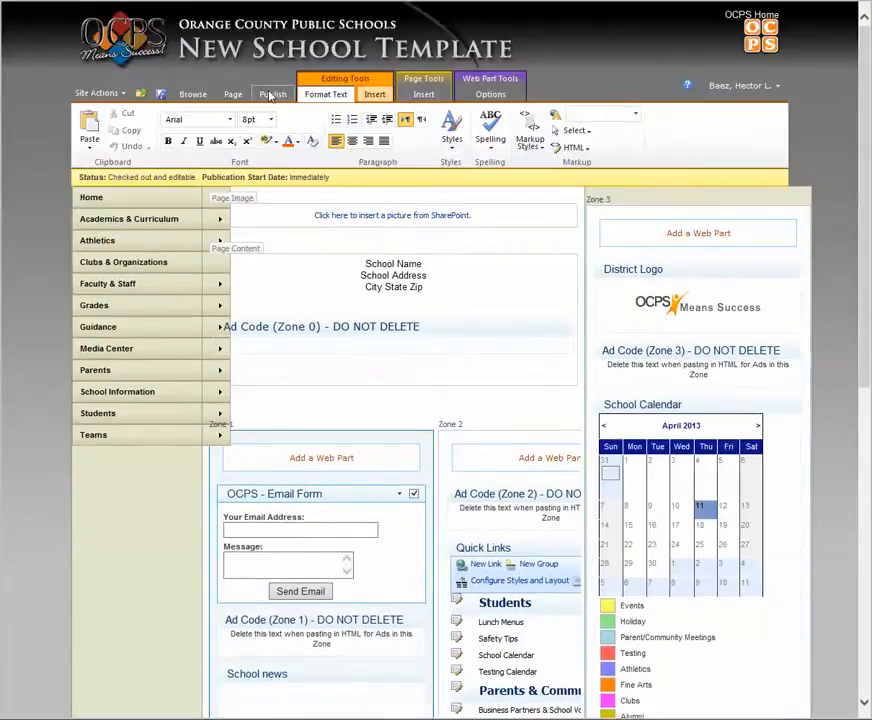
Check in the school page from the Page ribbon and confirm with Continue.
click(143, 130)
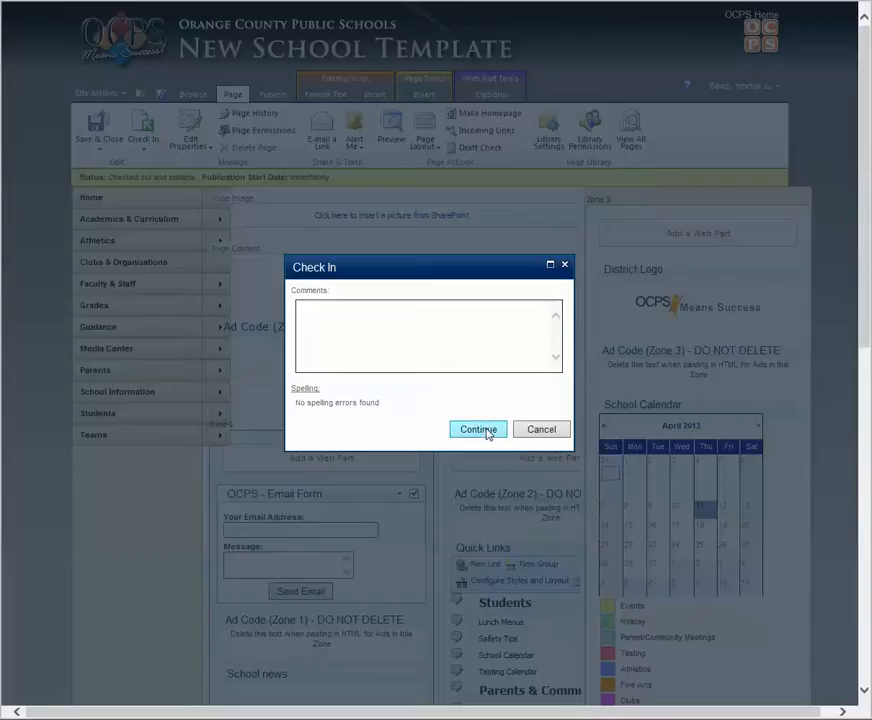
click(477, 429)
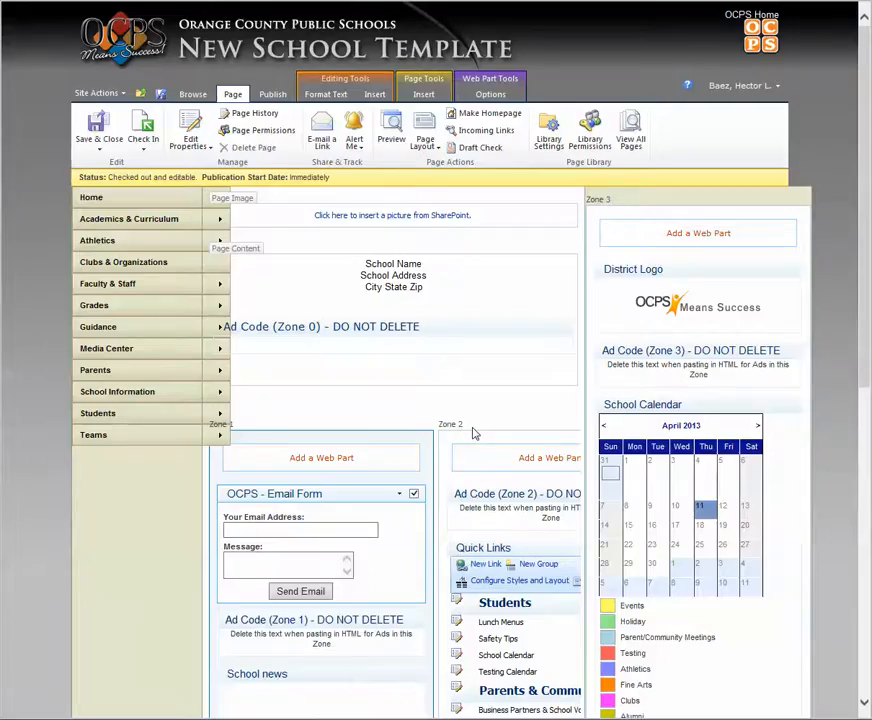
click(143, 125)
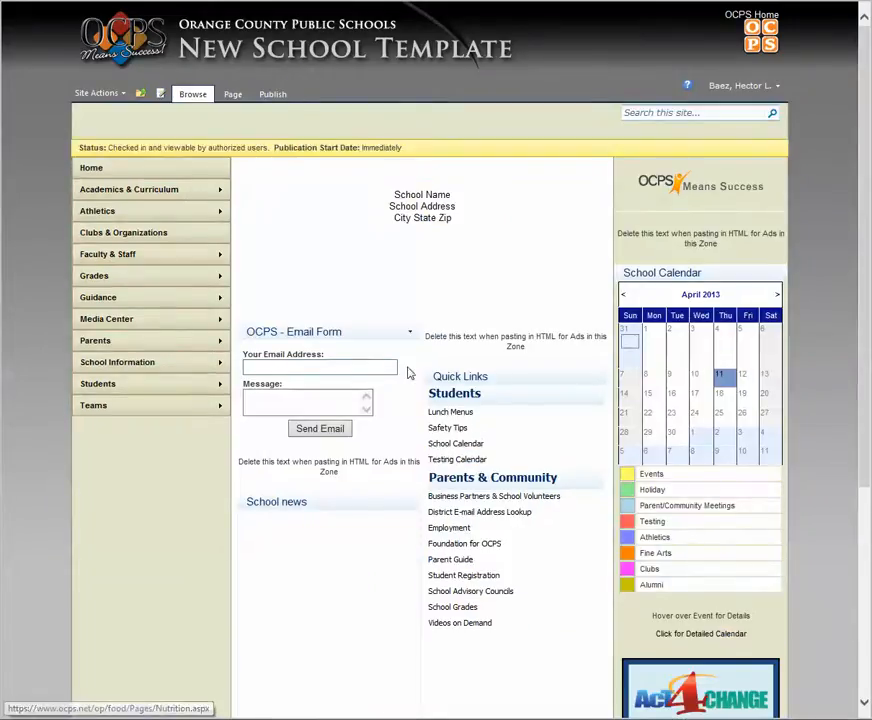